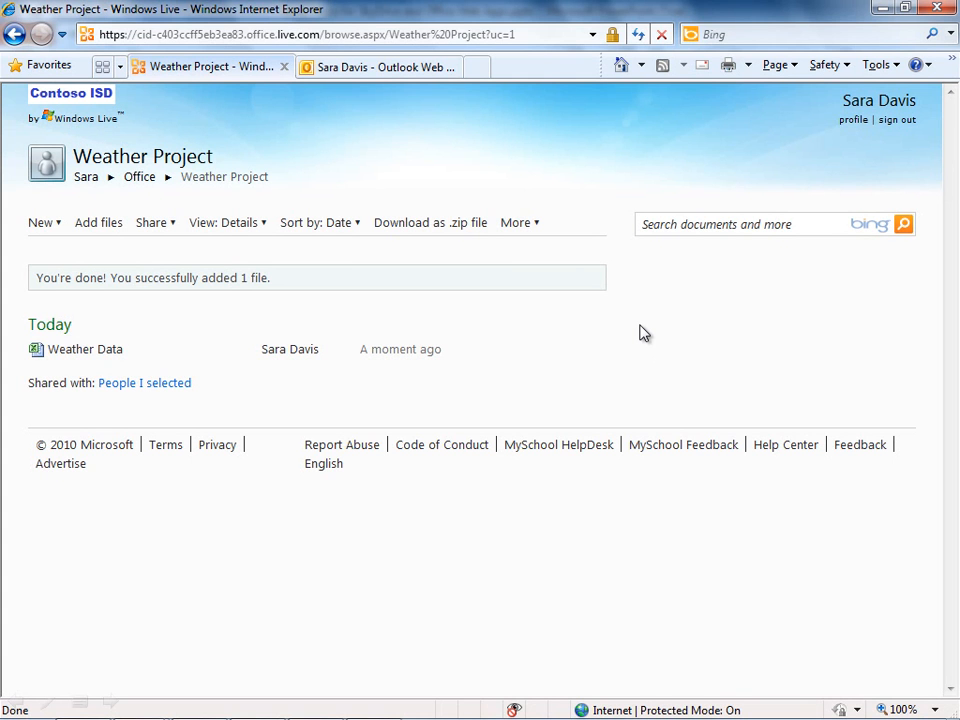
pyautogui.moveTo(370, 319)
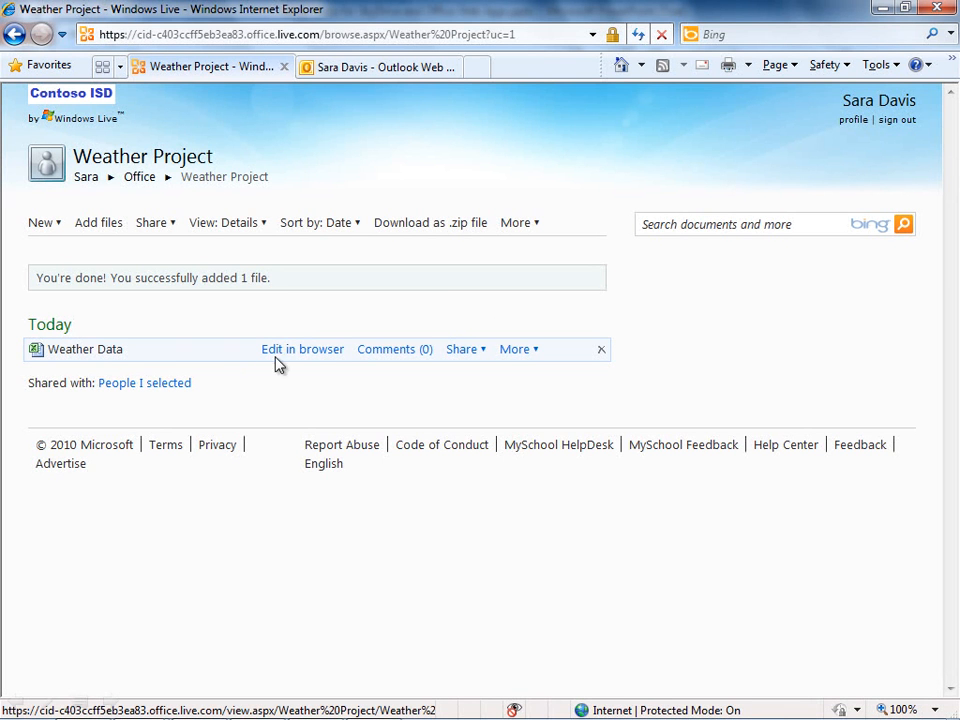
# Open Weather Data for editing in the browser and view the '2 people editing' indicator
pyautogui.click(302, 349)
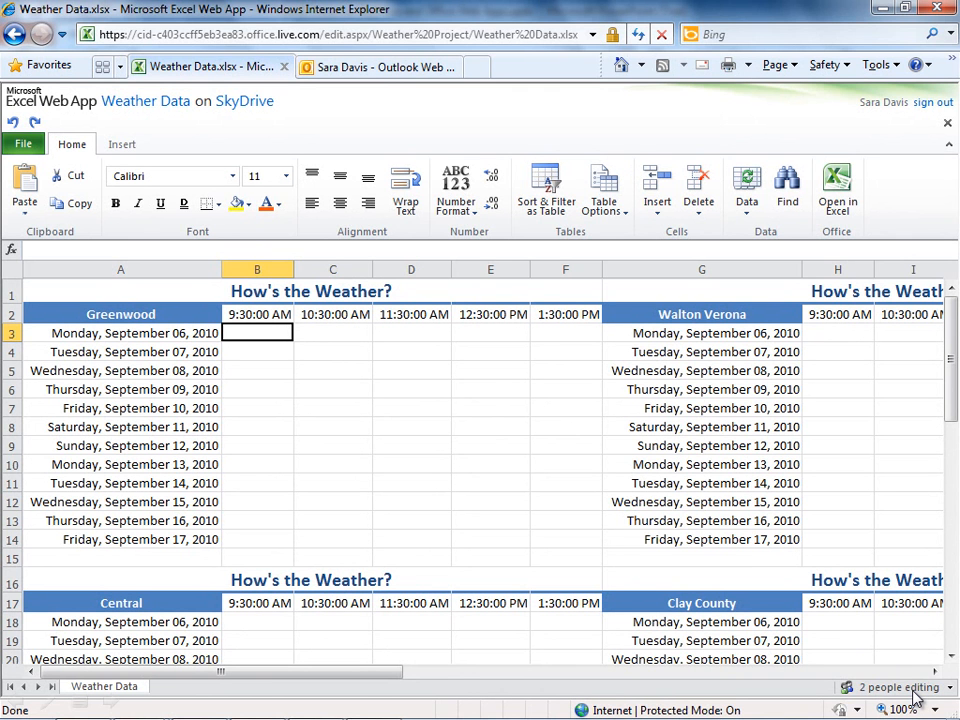
pyautogui.click(890, 687)
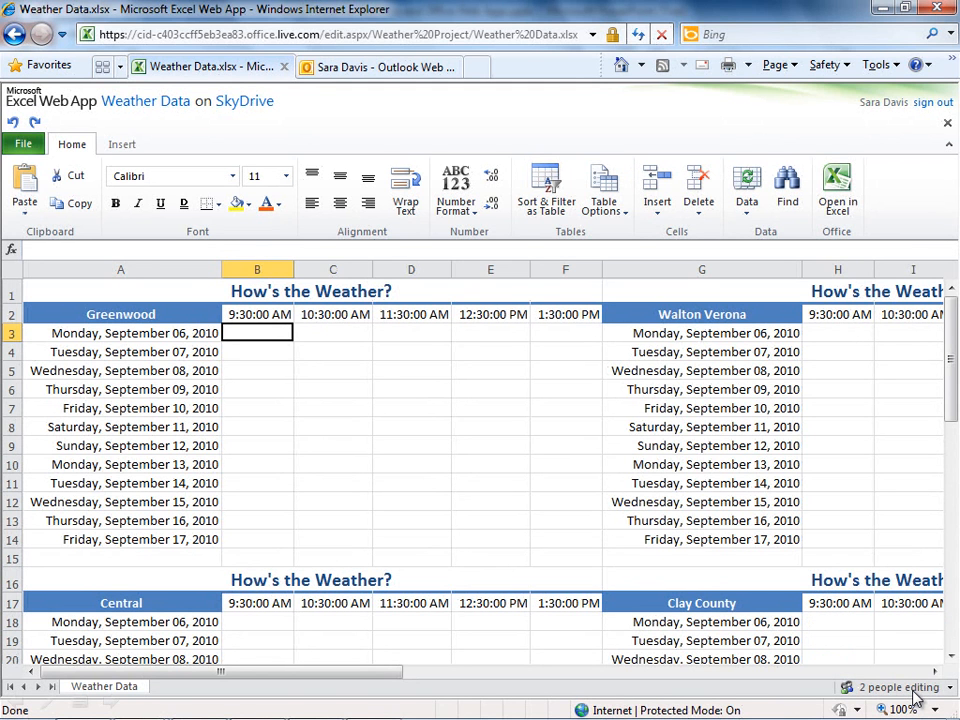
# Enter temperature readings (75, 74) into Central's Monday, September 6 row
pyautogui.write('75')
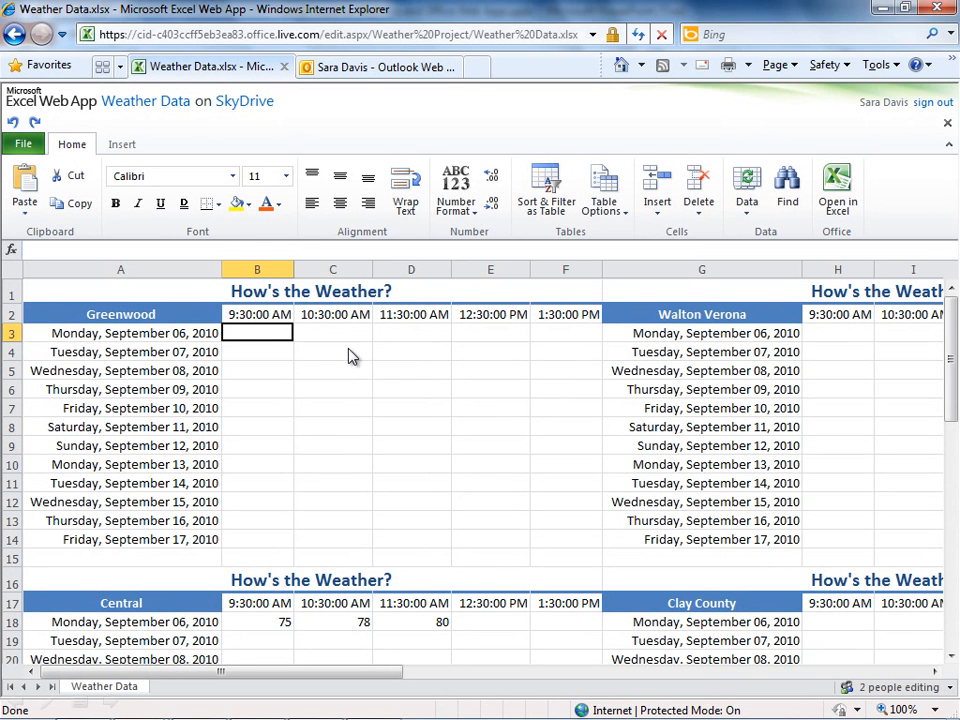
pyautogui.write('74')
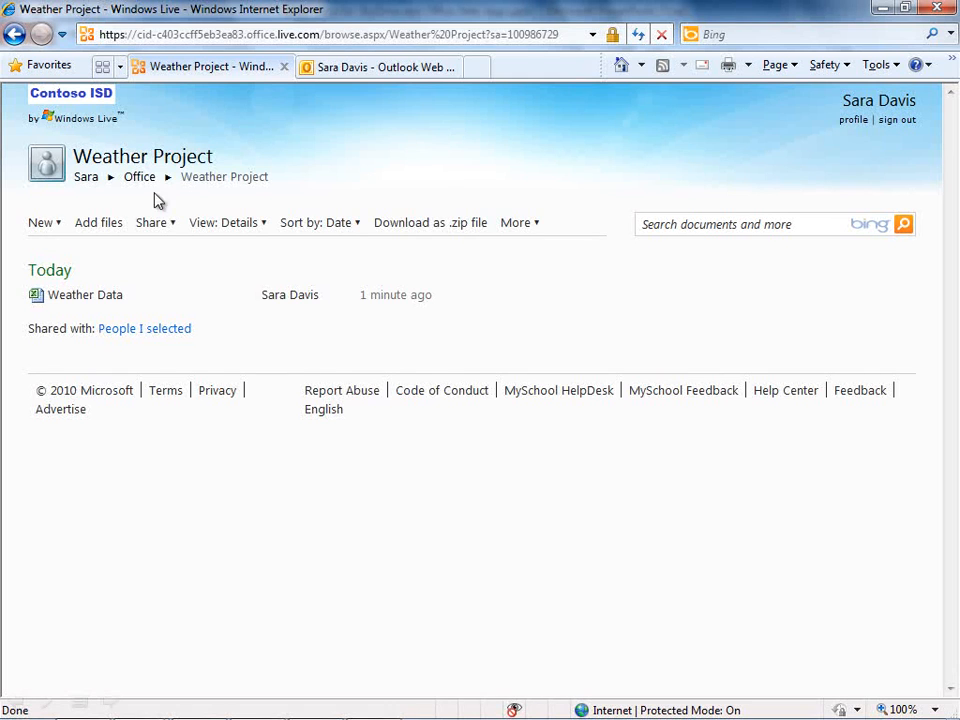
# Go up to Office and view all personal and shared documents
pyautogui.click(139, 177)
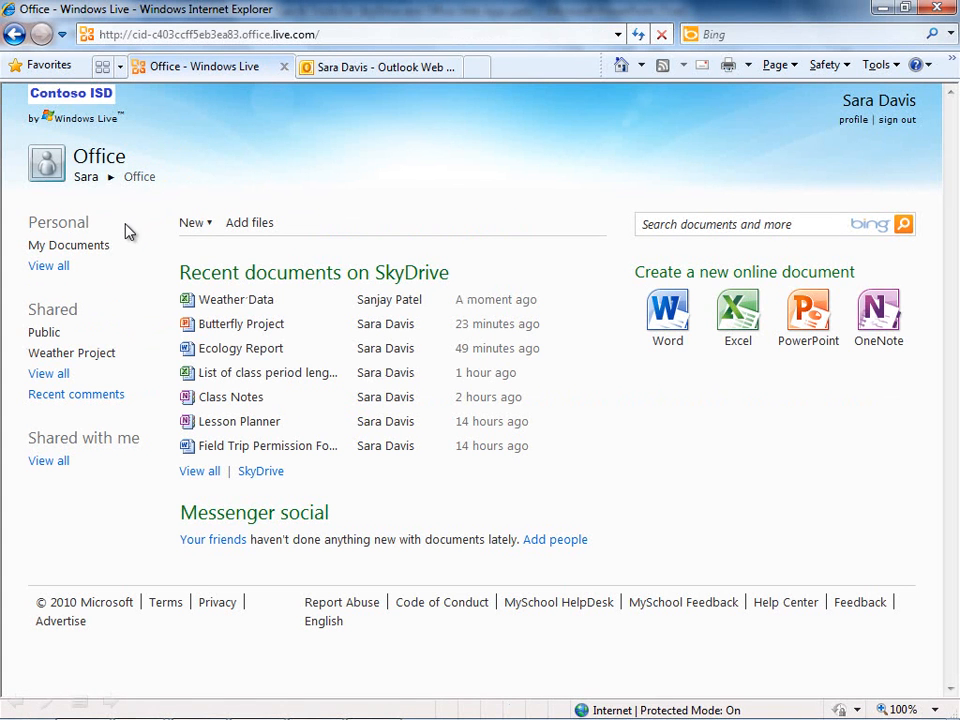
pyautogui.moveTo(57, 276)
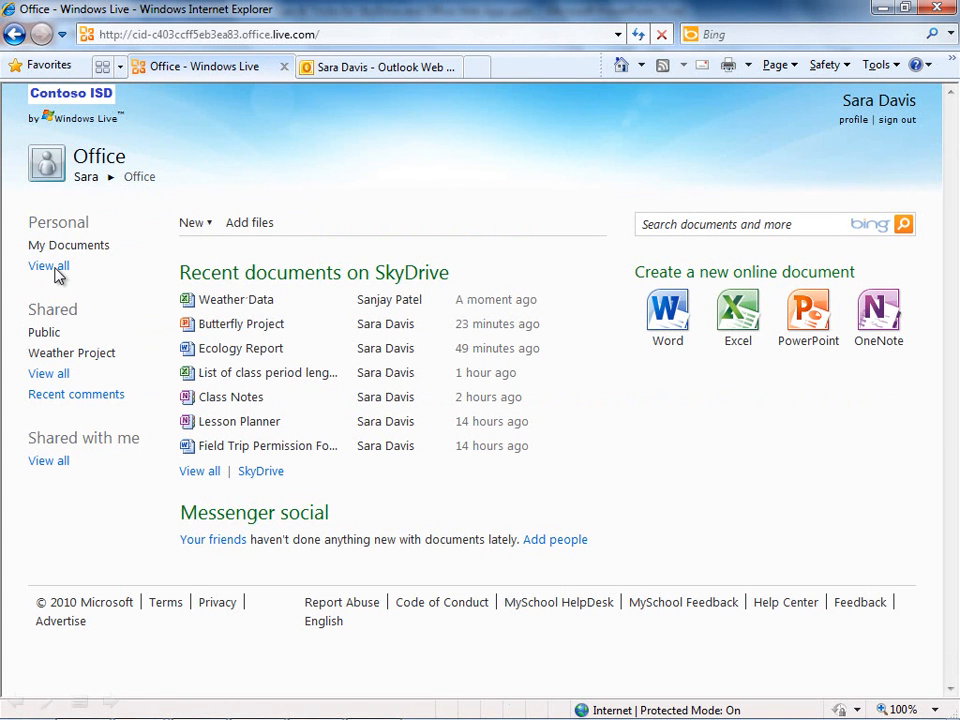
pyautogui.click(48, 265)
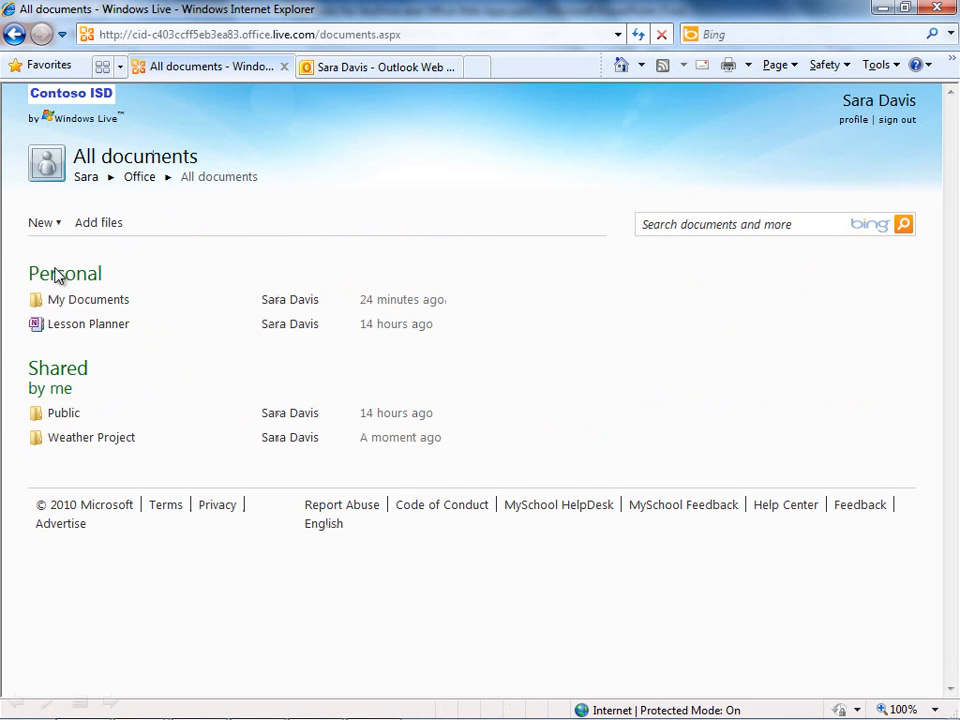
pyautogui.moveTo(175, 477)
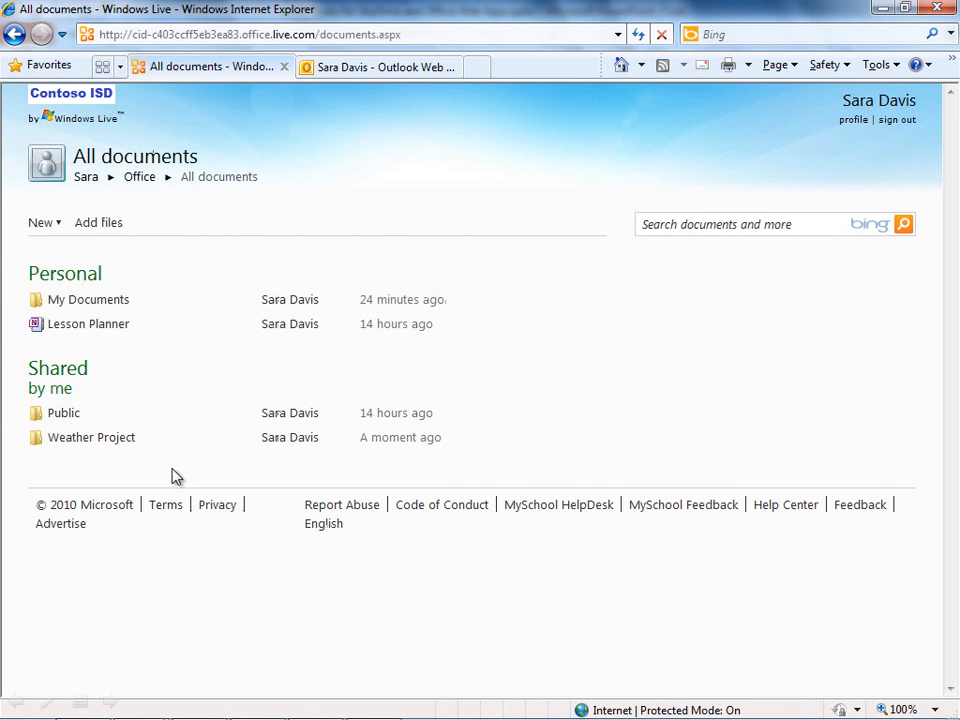
pyautogui.moveTo(78, 346)
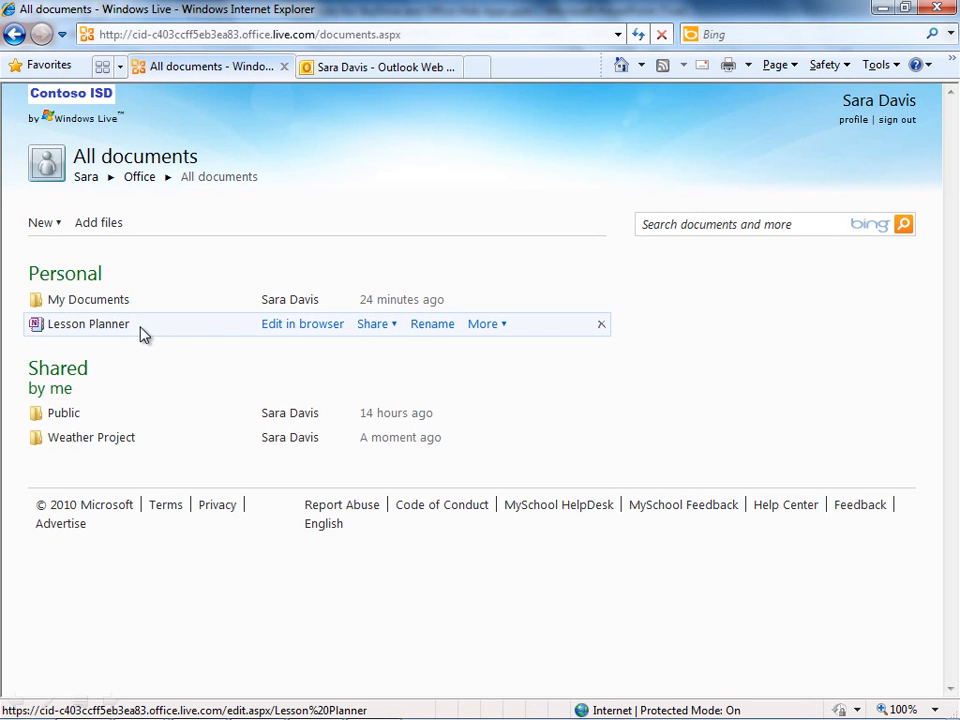
pyautogui.moveTo(365, 343)
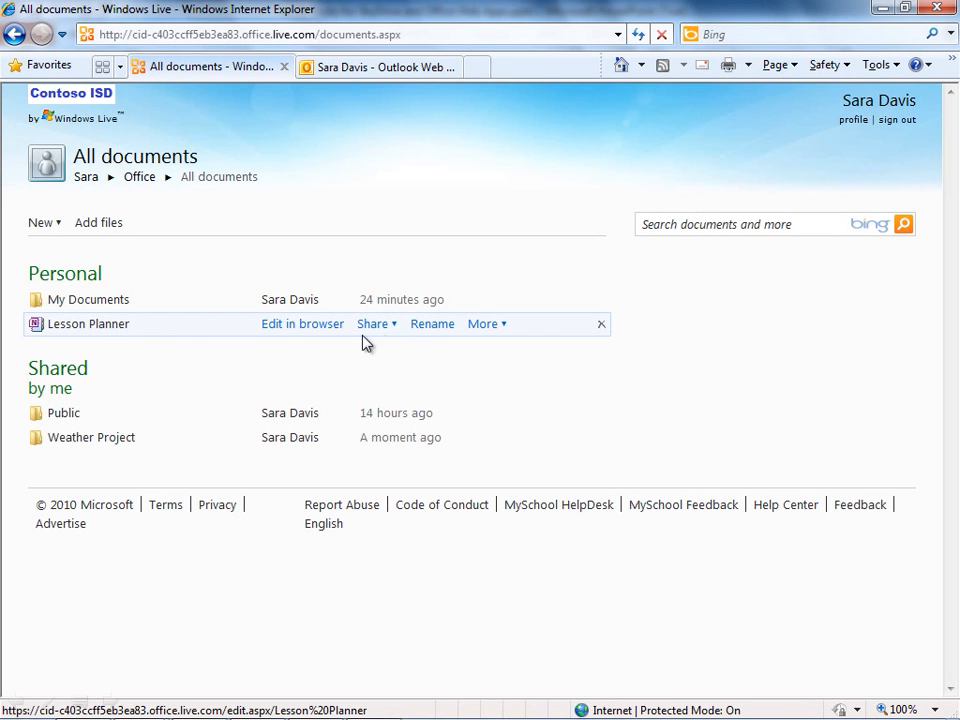
pyautogui.click(372, 323)
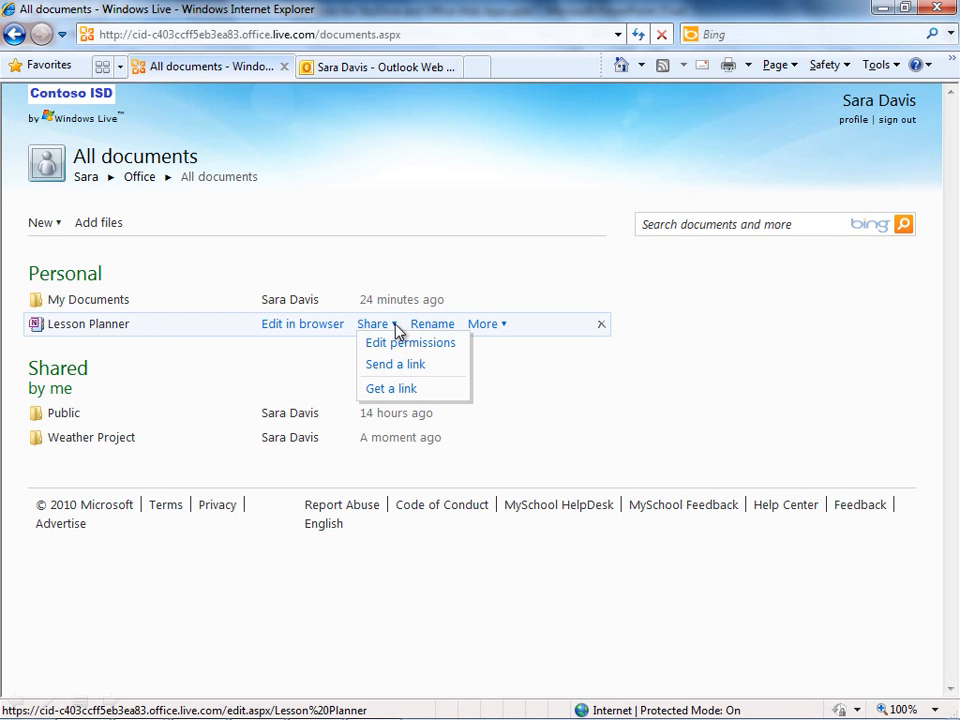
pyautogui.moveTo(450, 350)
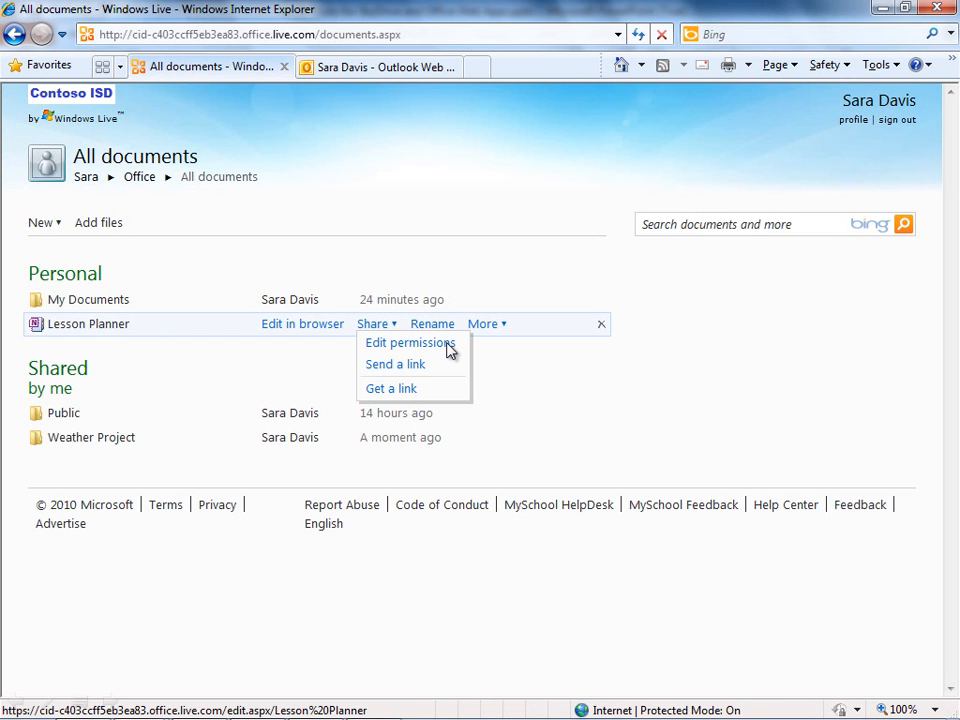
pyautogui.click(407, 343)
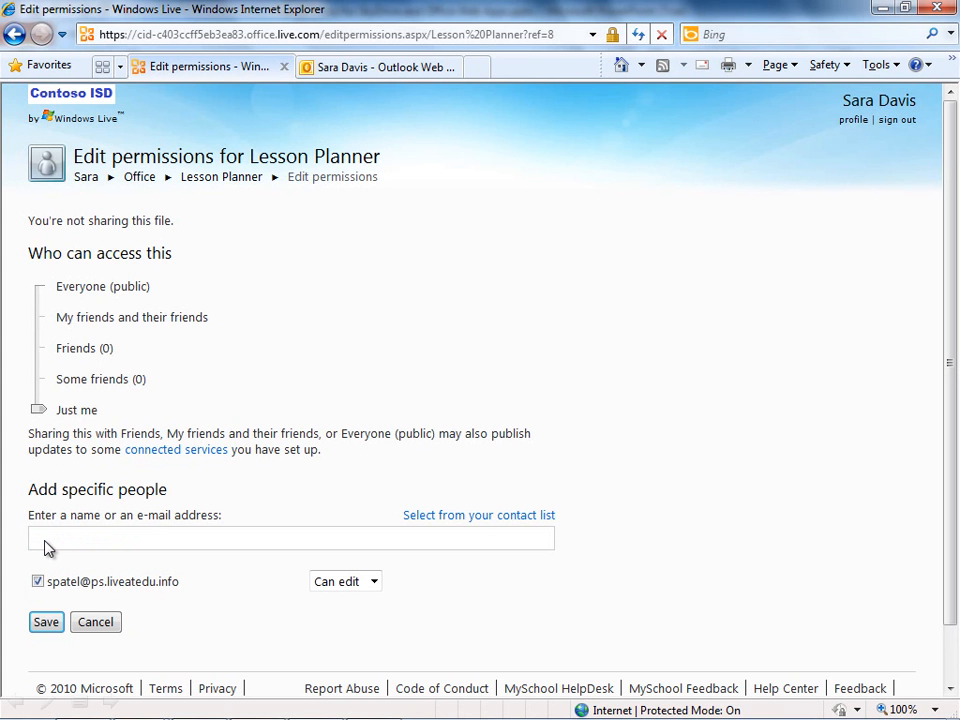
pyautogui.moveTo(88, 534)
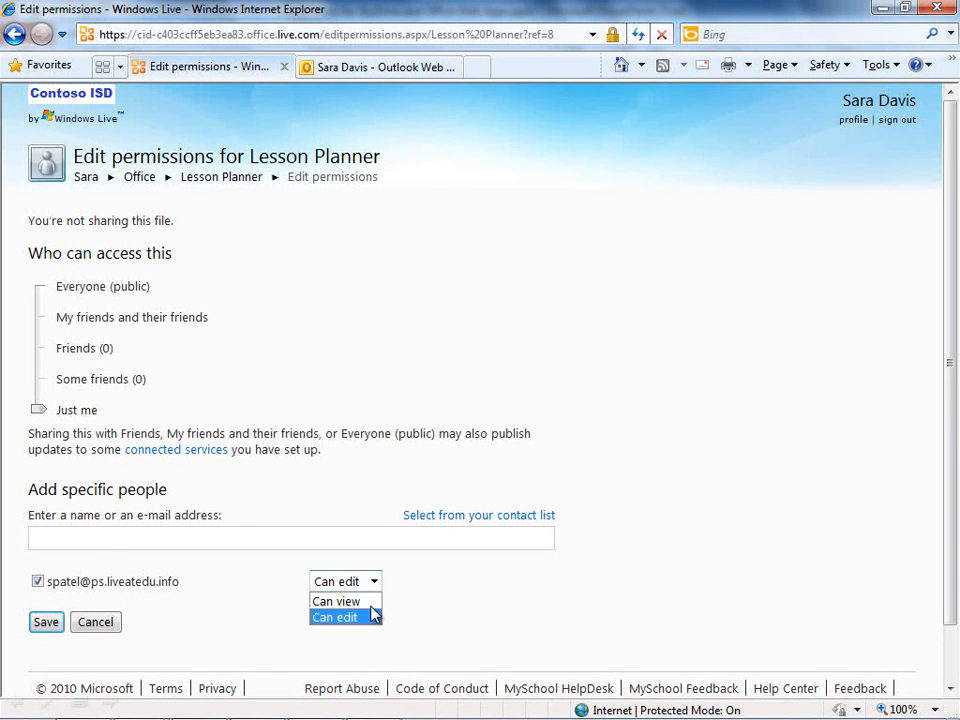
pyautogui.moveTo(273, 604)
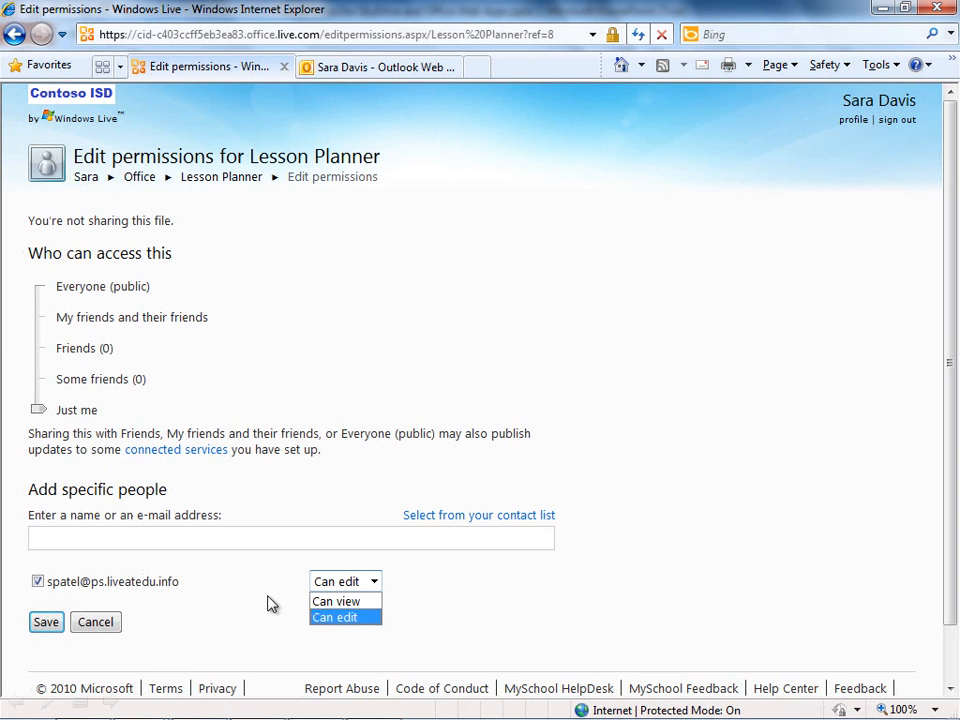
# Save Lesson Planner's edit permission and skip sending a notification
pyautogui.click(344, 617)
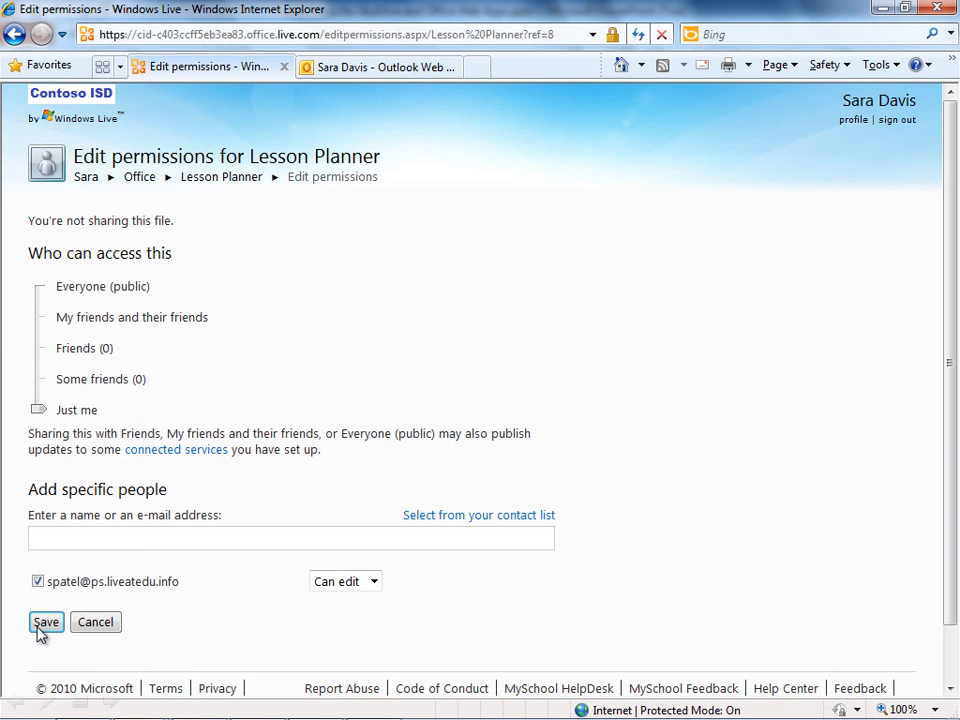
pyautogui.click(46, 622)
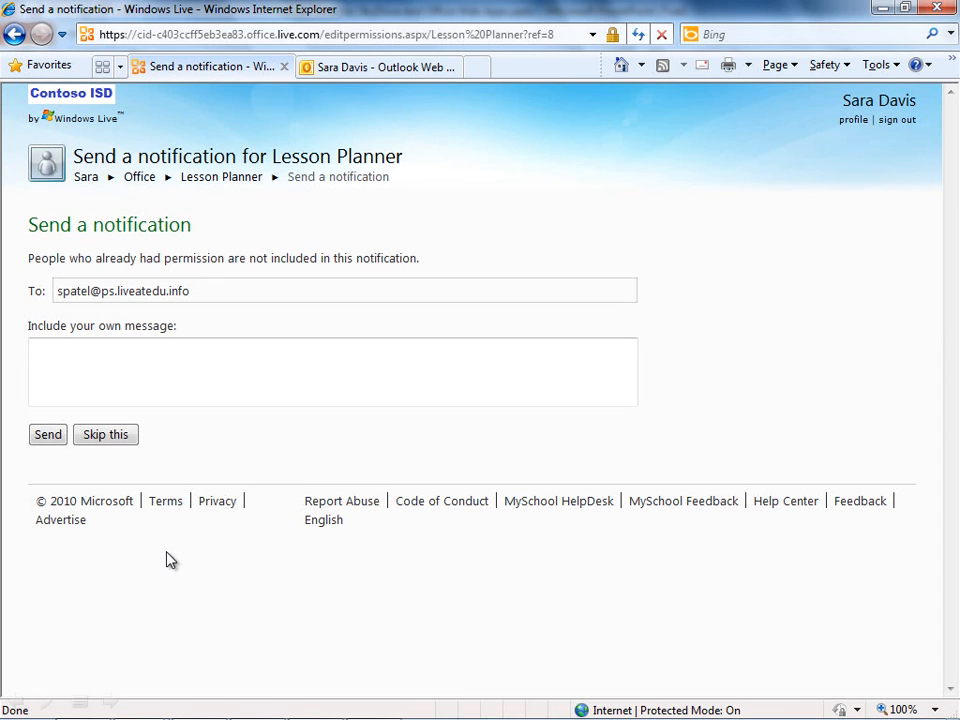
pyautogui.moveTo(117, 440)
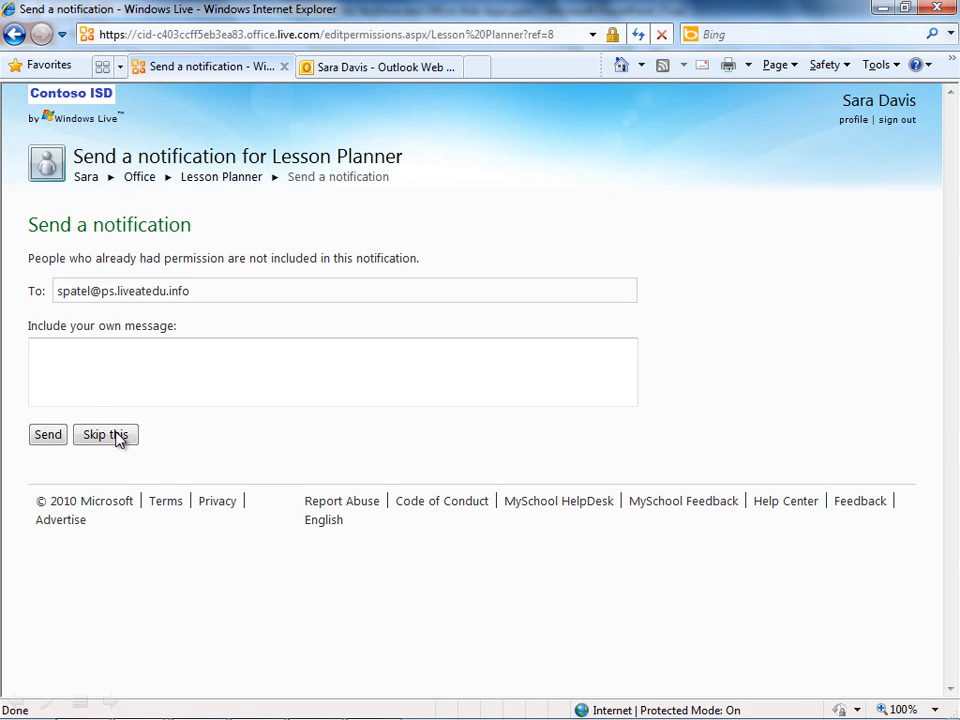
pyautogui.click(105, 434)
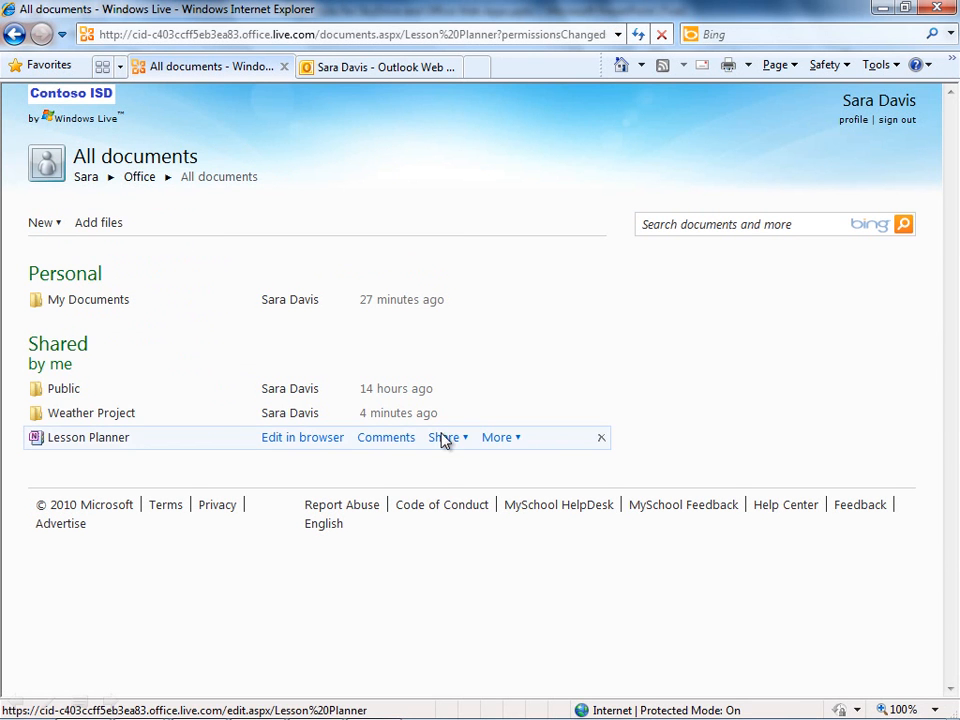
# Open the Lesson Planner notebook for editing in OneNote Web App
pyautogui.click(444, 437)
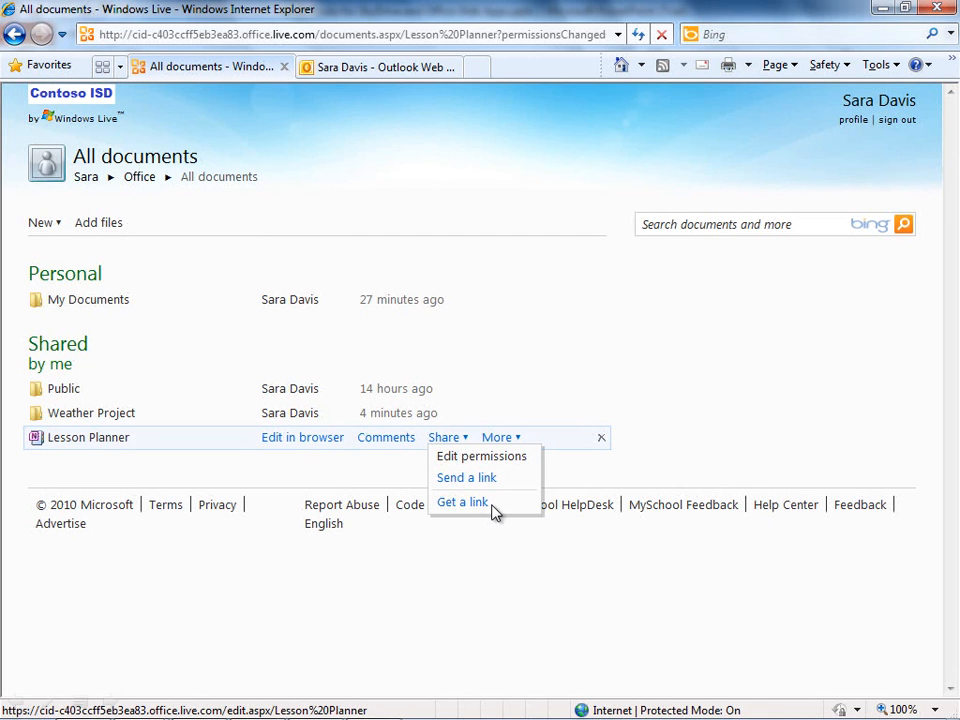
pyautogui.moveTo(472, 447)
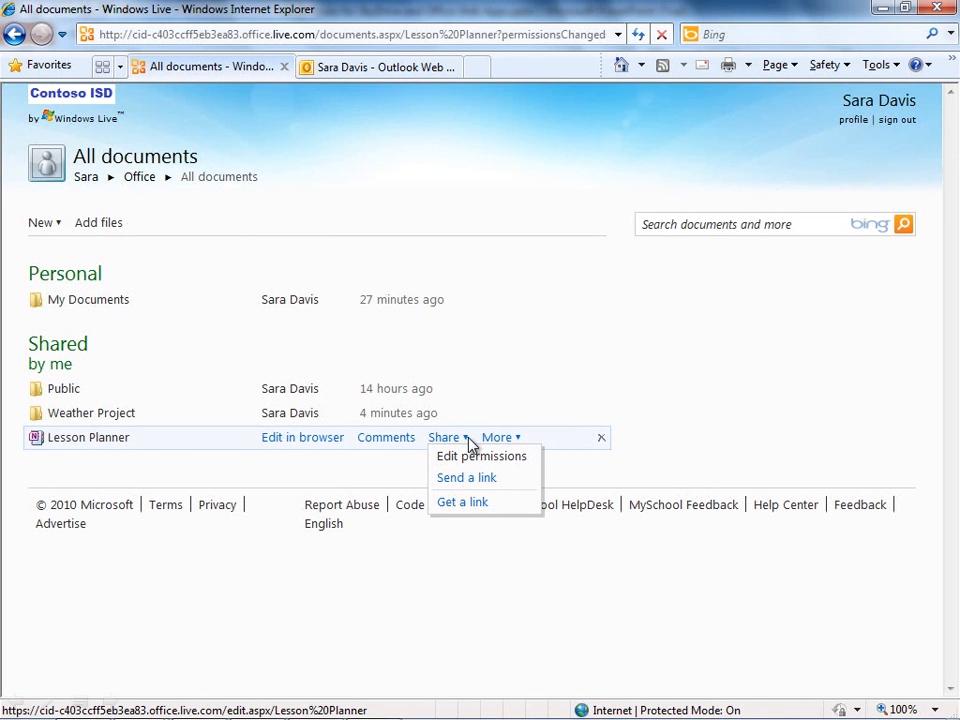
pyautogui.click(255, 445)
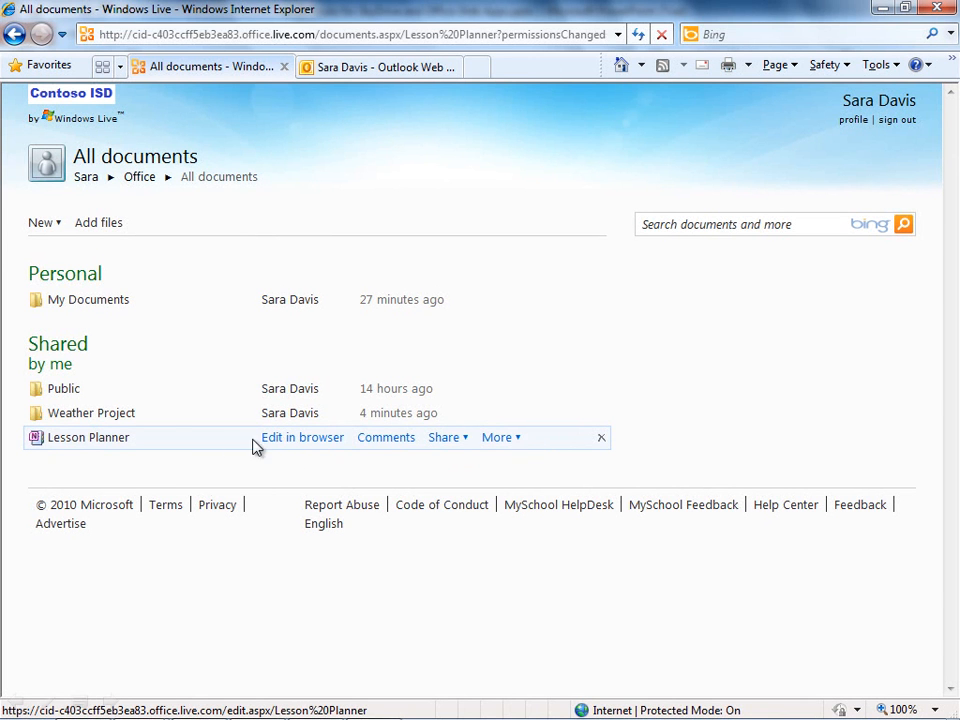
pyautogui.click(302, 437)
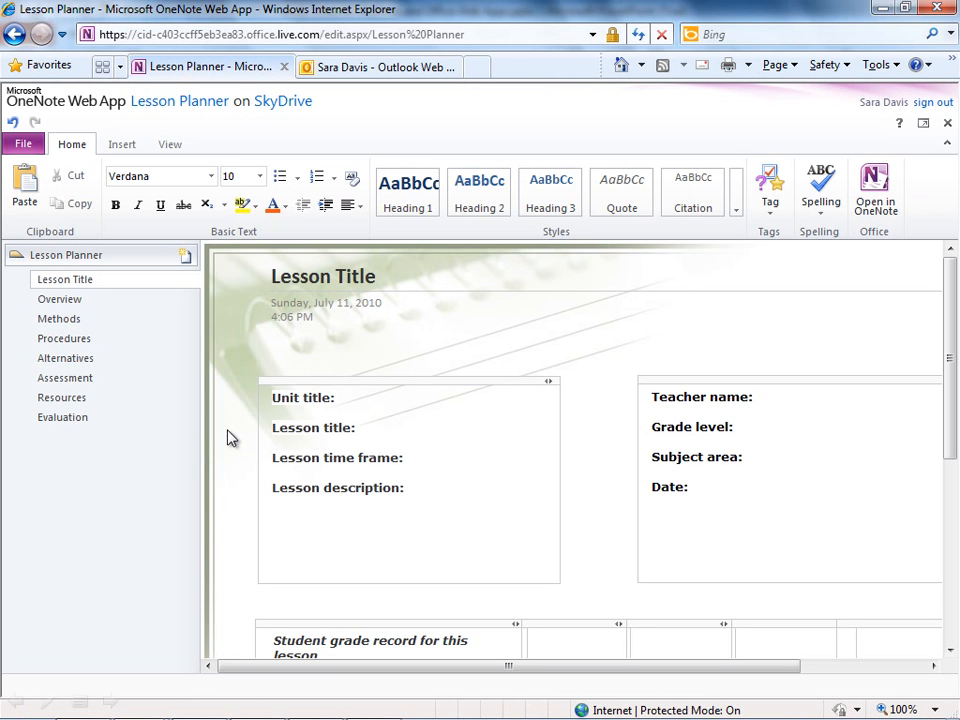
# Title the page 'Intro to Shakespeare', with unit title 'Tragedies' and lesson title 'Hamlet'
pyautogui.doubleClick(322, 276)
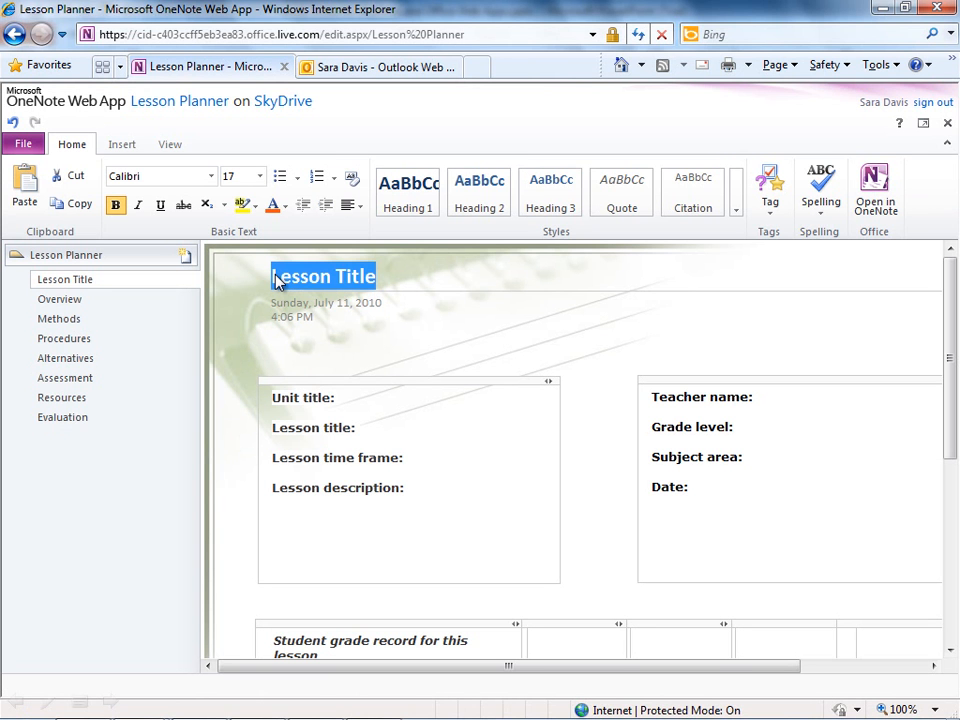
pyautogui.write('Intro to Shakespeare')
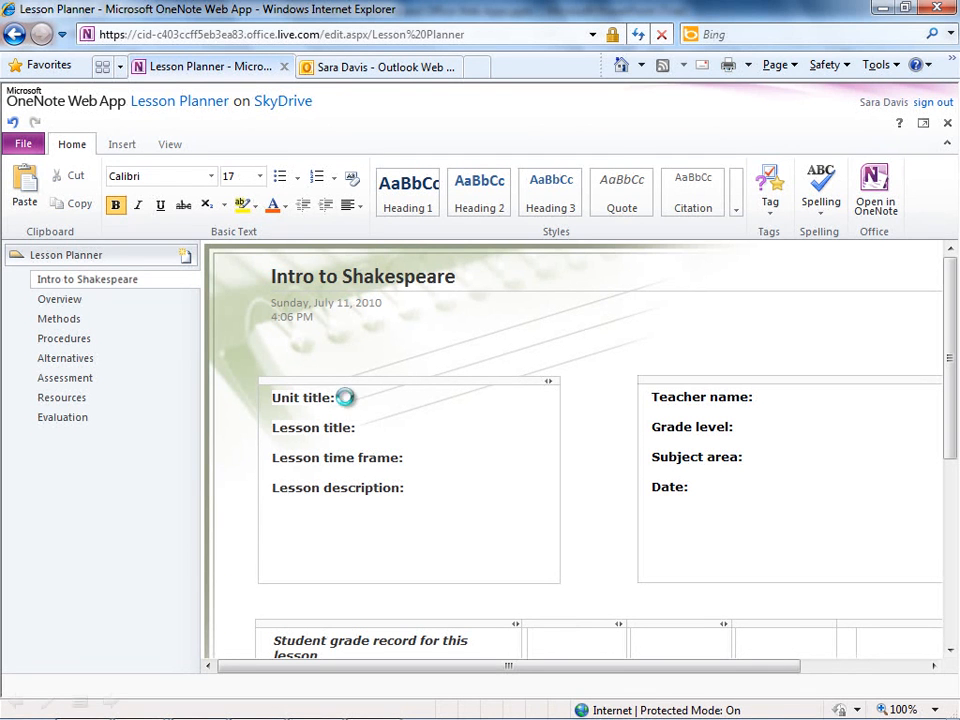
pyautogui.write('Tragedies')
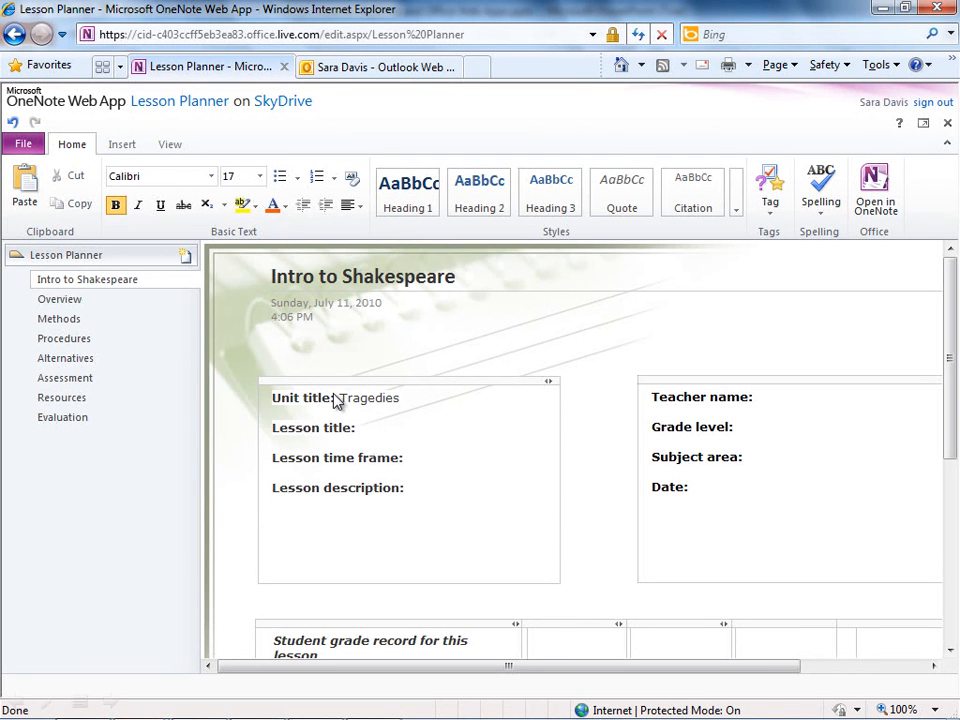
pyautogui.write('Hamlet')
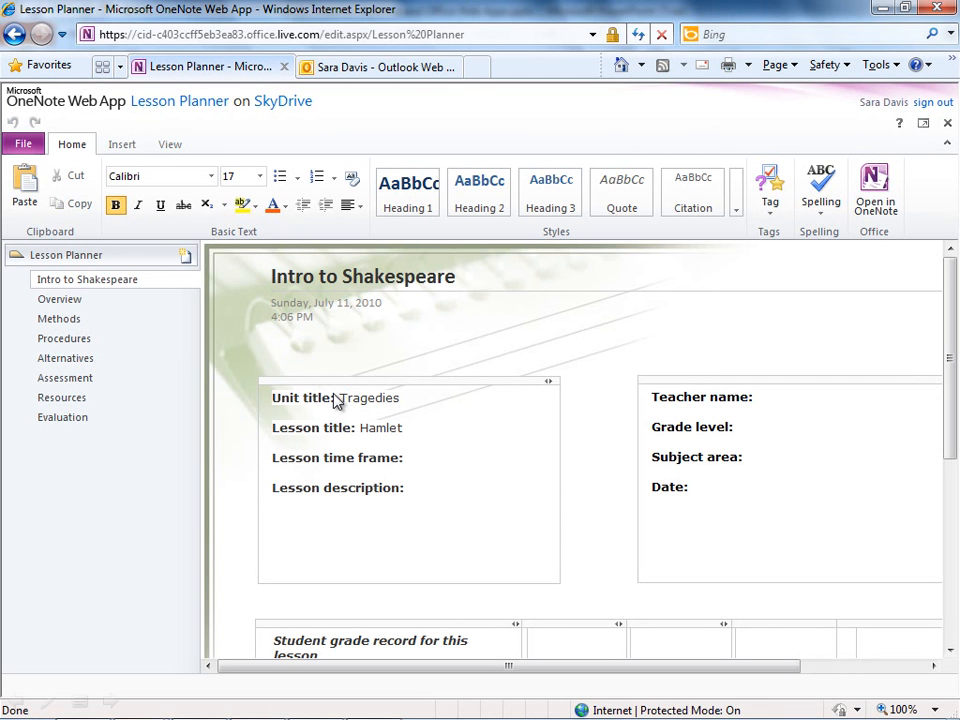
pyautogui.click(170, 144)
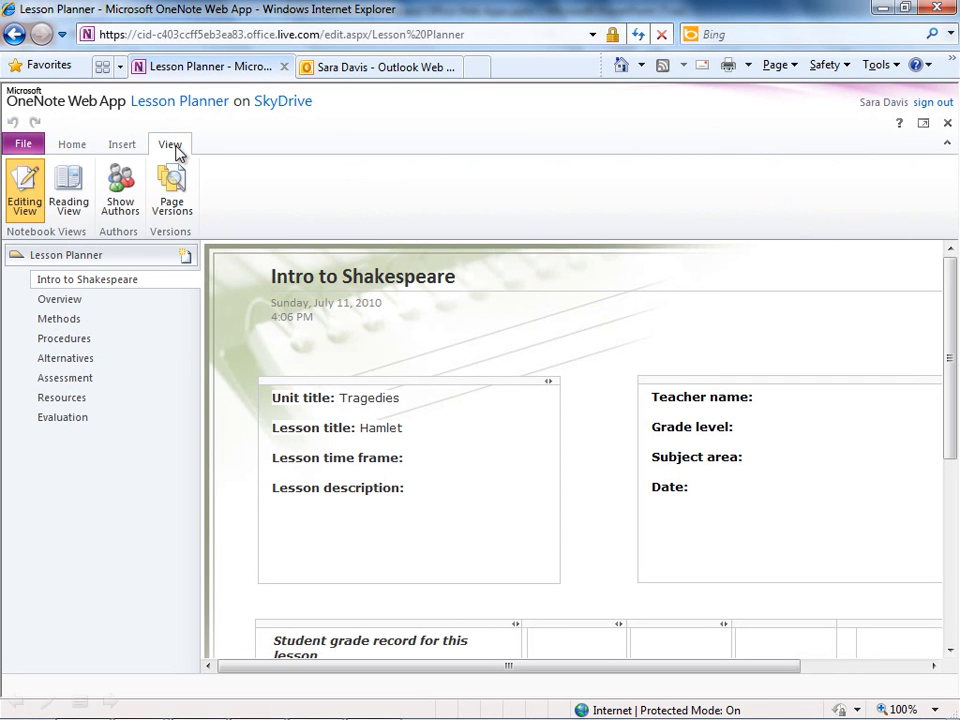
# Turn on Show Authors to display who wrote each entry
pyautogui.click(119, 190)
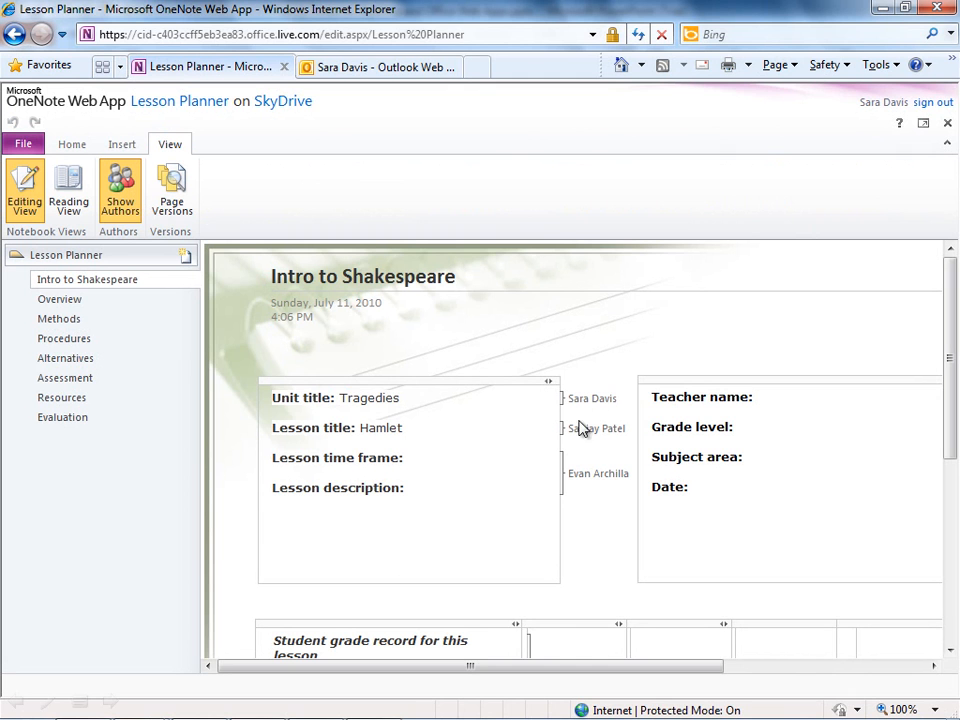
pyautogui.moveTo(585, 405)
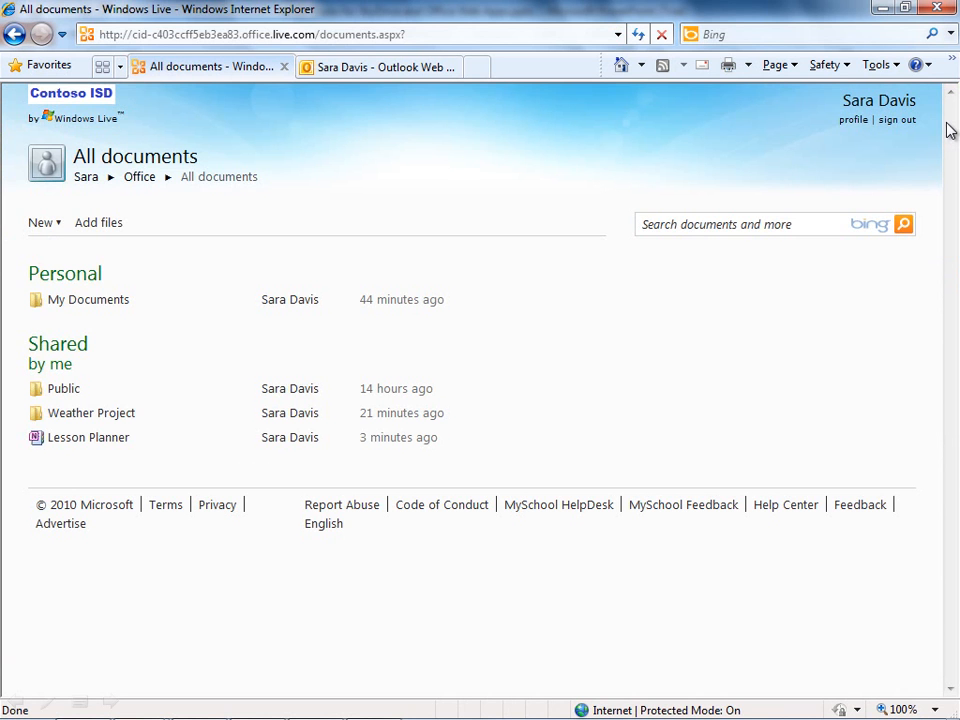
pyautogui.moveTo(640, 147)
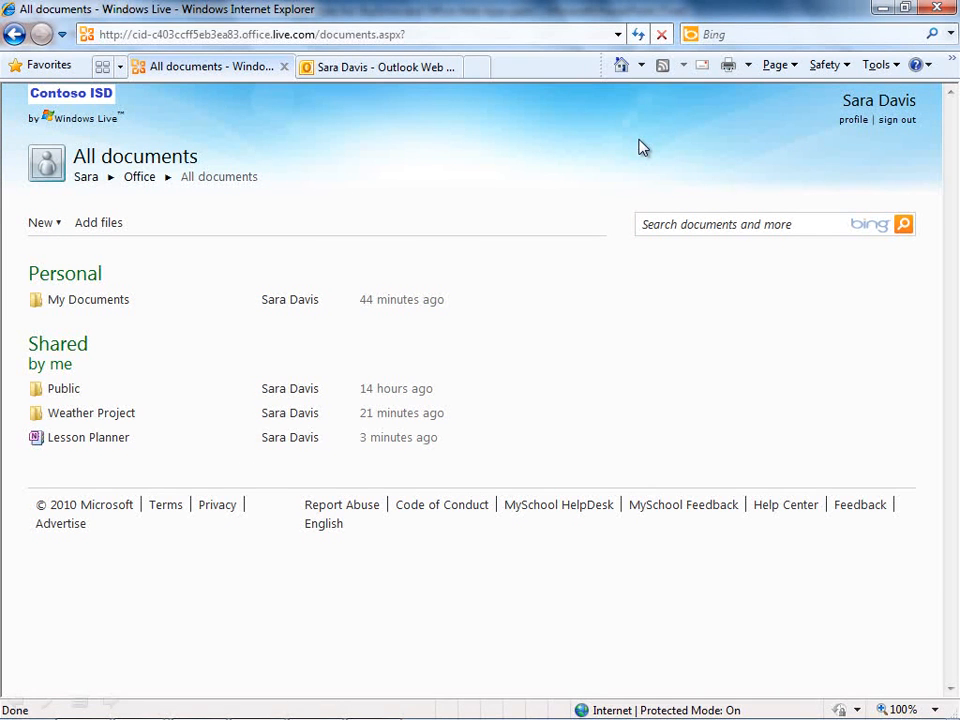
pyautogui.moveTo(634, 145)
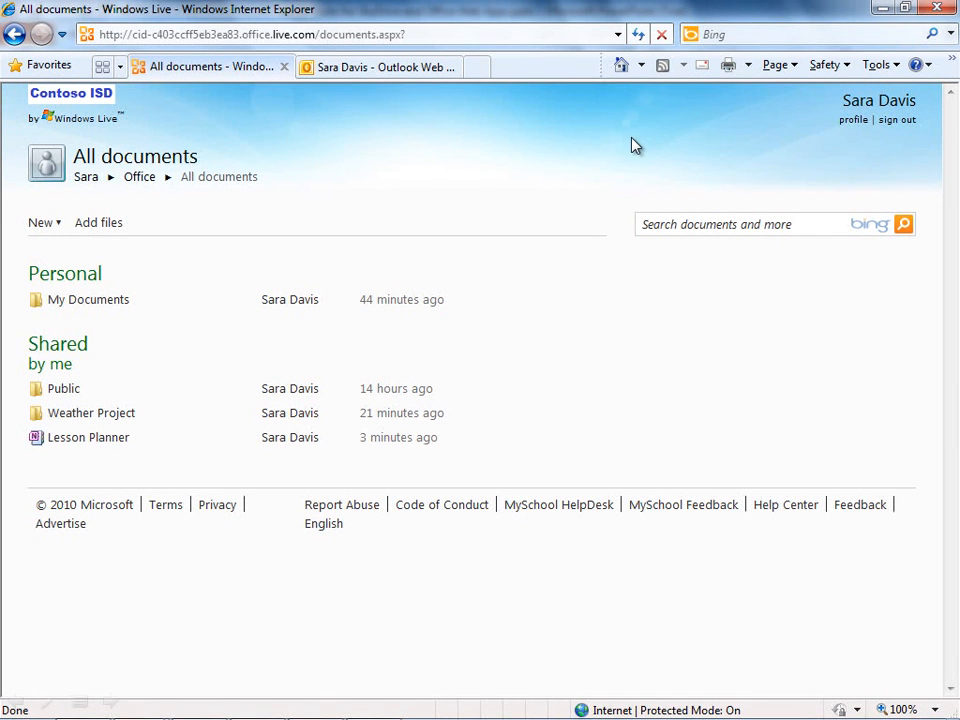